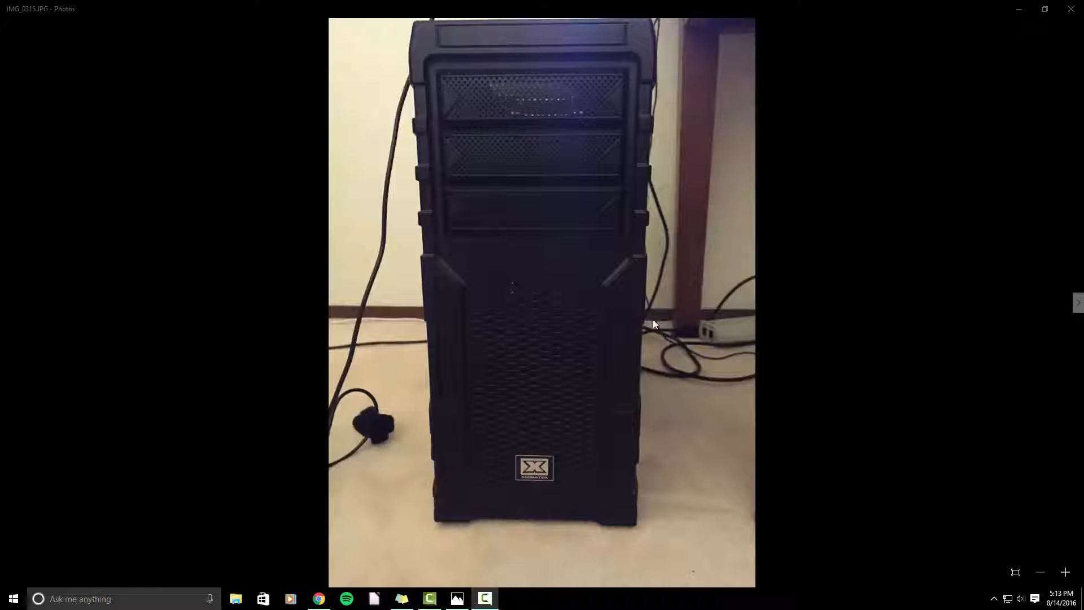
{"action": "mouse_move", "coordinate": [608, 322]}
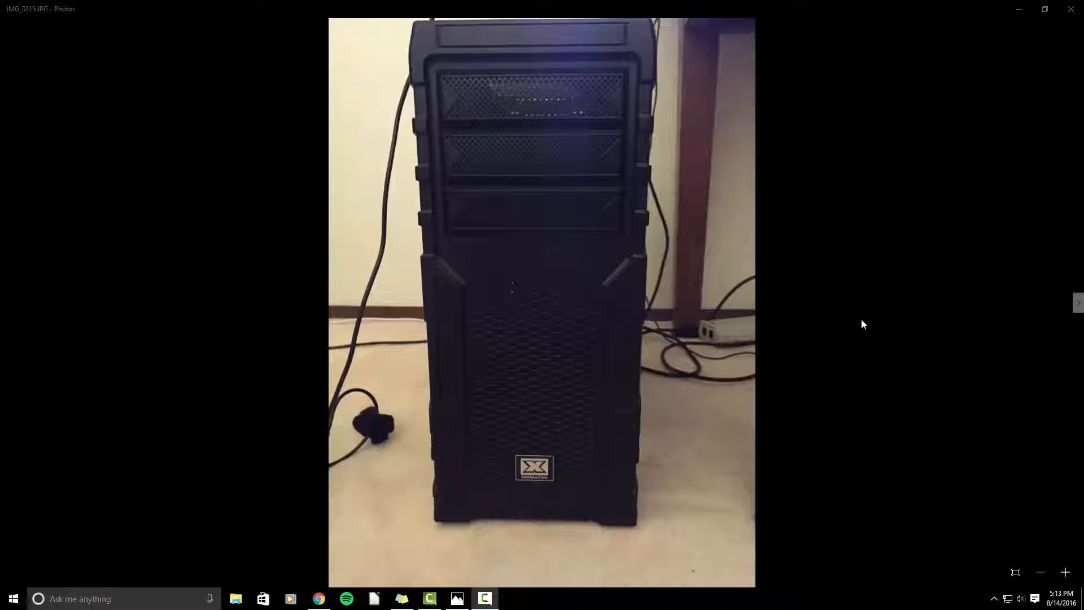
{"action": "mouse_move", "coordinate": [721, 280]}
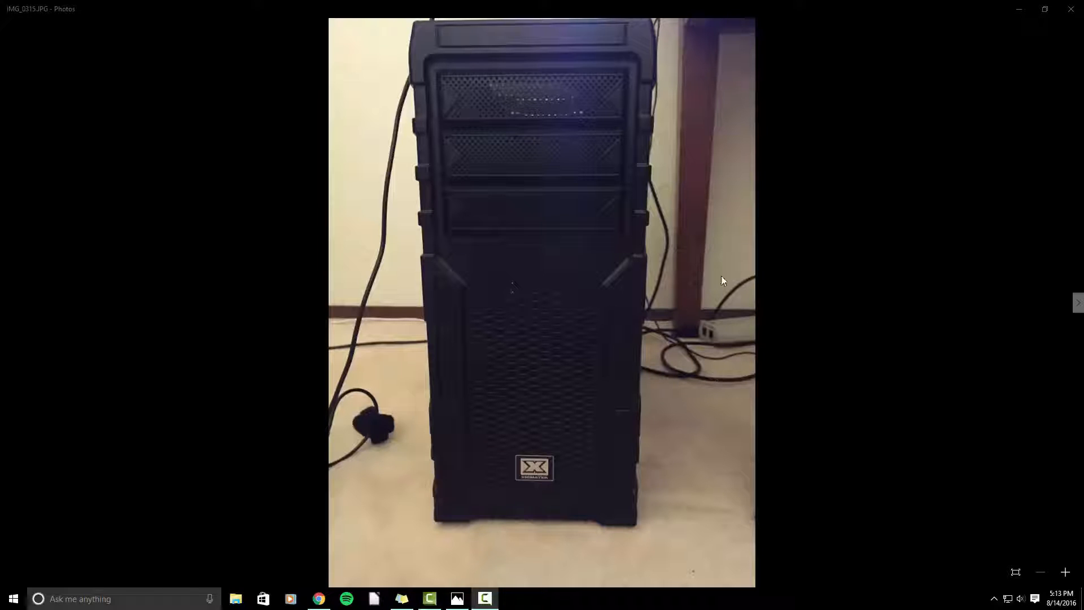
- Advance to IMG_0317, the open PC case with cooler and 600W power supply
{"action": "left_click", "coordinate": [1076, 302]}
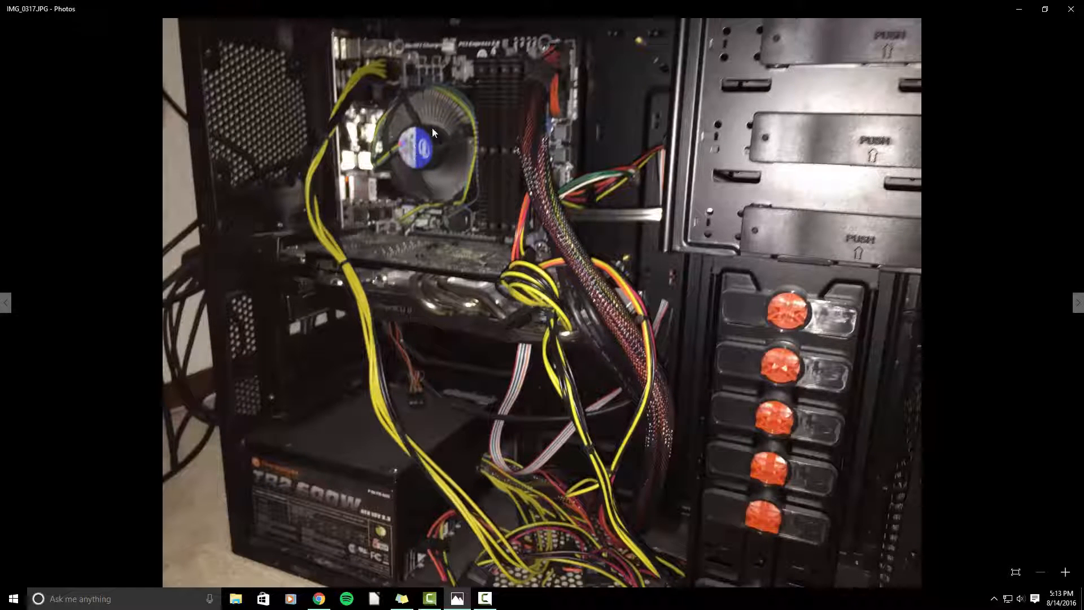
{"action": "mouse_move", "coordinate": [407, 290]}
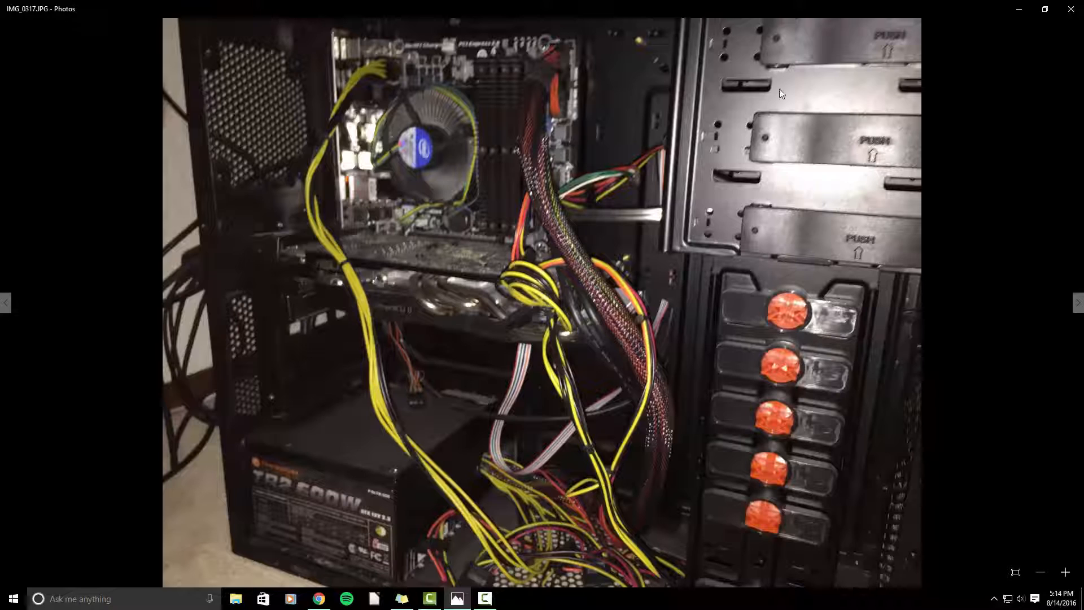
{"action": "mouse_move", "coordinate": [757, 168]}
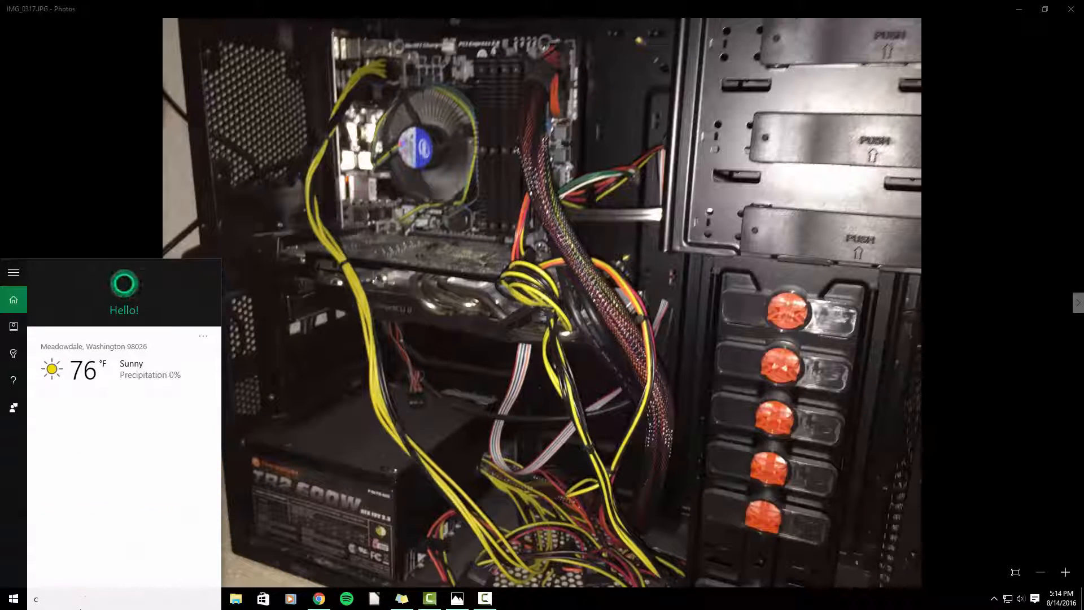
- Search 'coma' to launch Command Prompt, then run msinfo to show System Summary
{"action": "type", "text": "coma"}
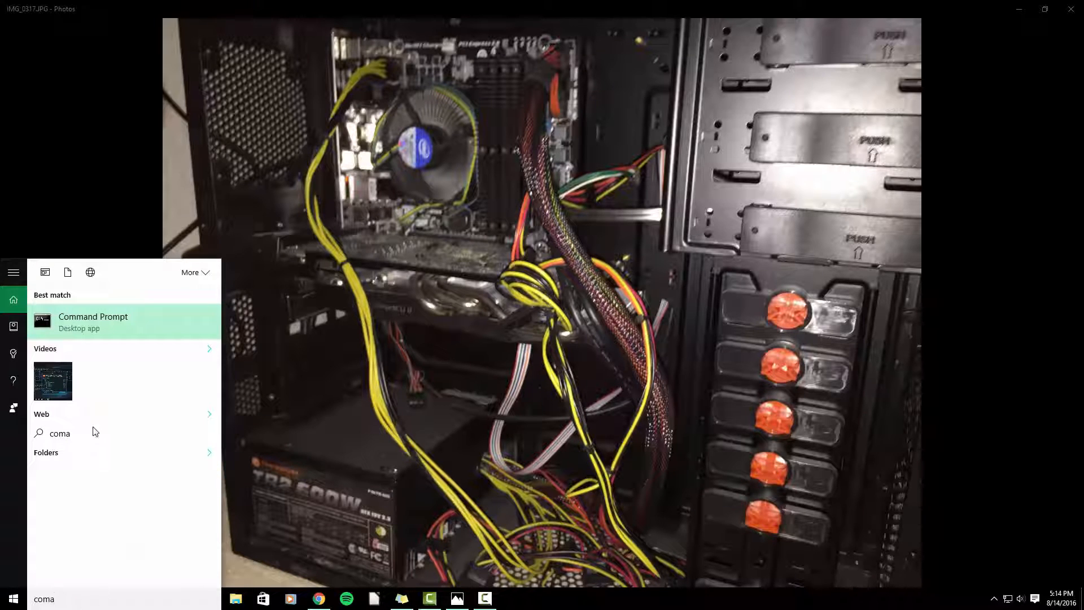
{"action": "left_click", "coordinate": [93, 321]}
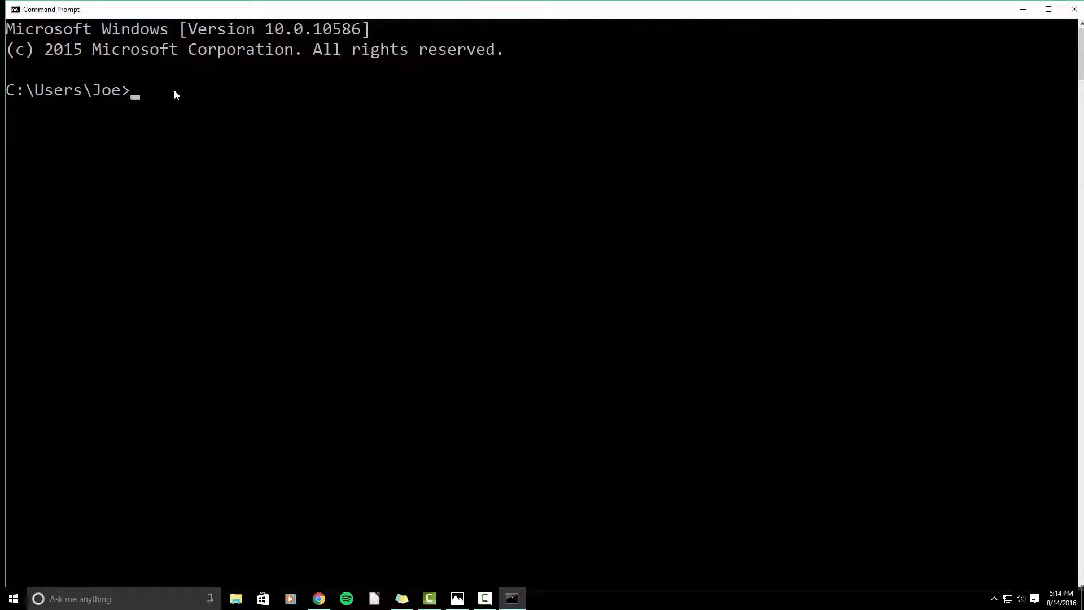
{"action": "type", "text": "msinfo"}
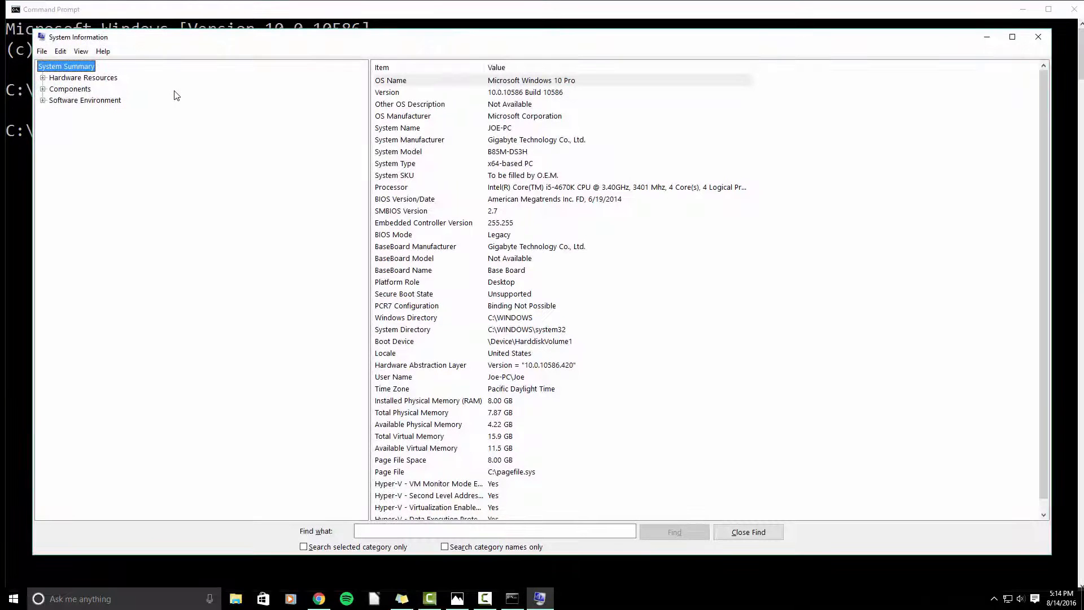
{"action": "mouse_move", "coordinate": [234, 129]}
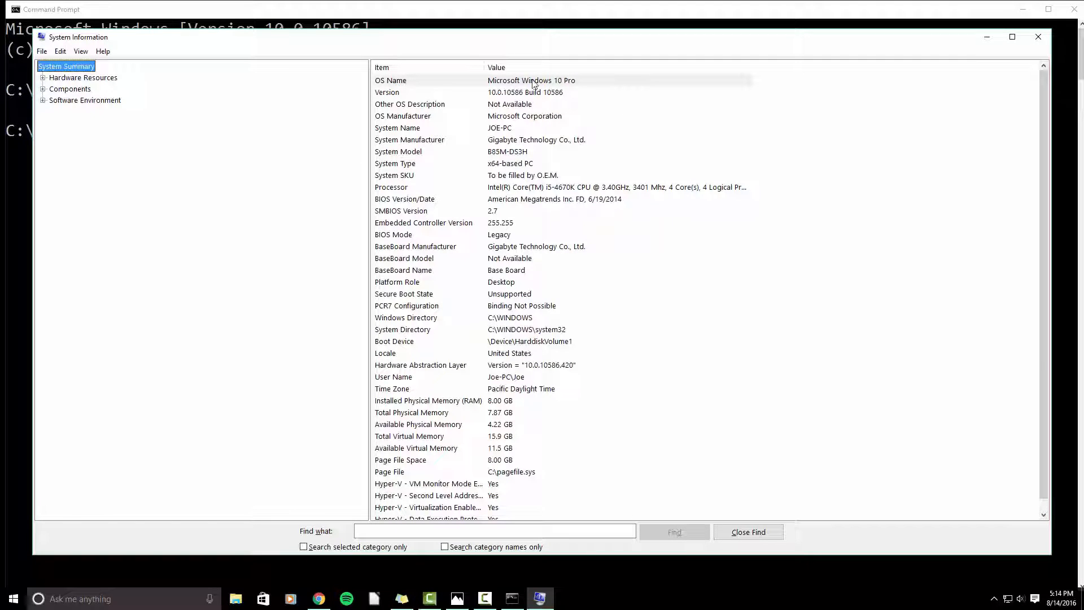
{"action": "mouse_move", "coordinate": [557, 110]}
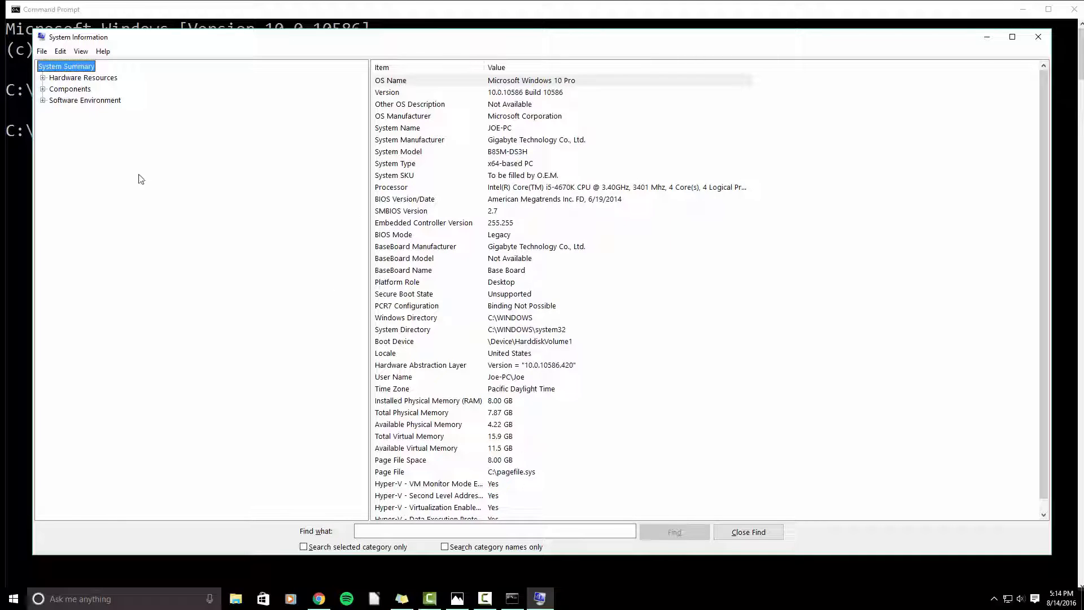
- Expand Components and select Display to list the Radeon R9 200 and HD 4600 adapters
{"action": "left_click", "coordinate": [70, 88]}
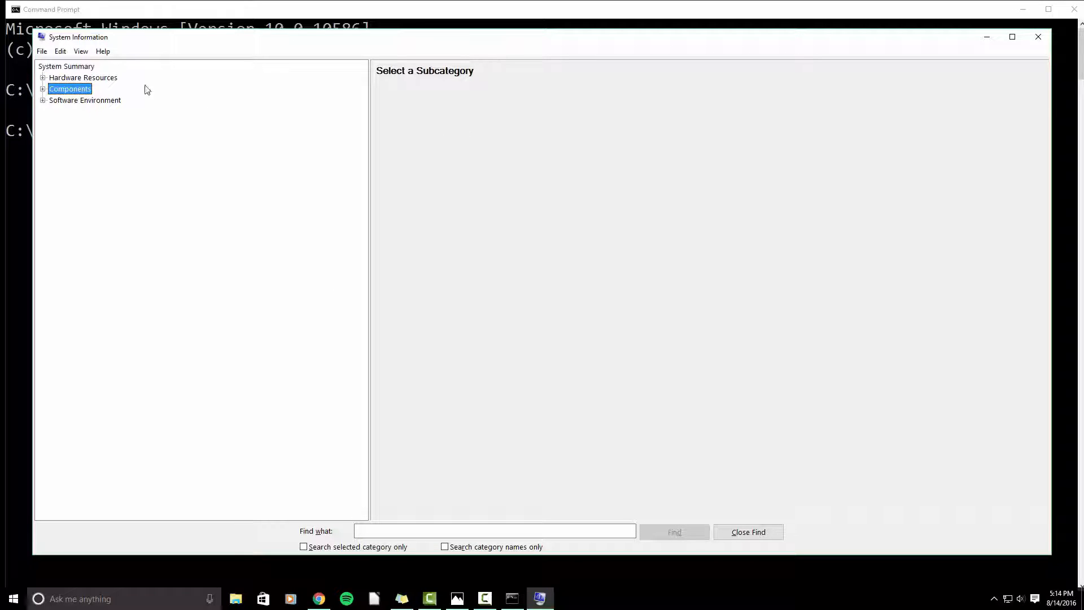
{"action": "left_click", "coordinate": [43, 88]}
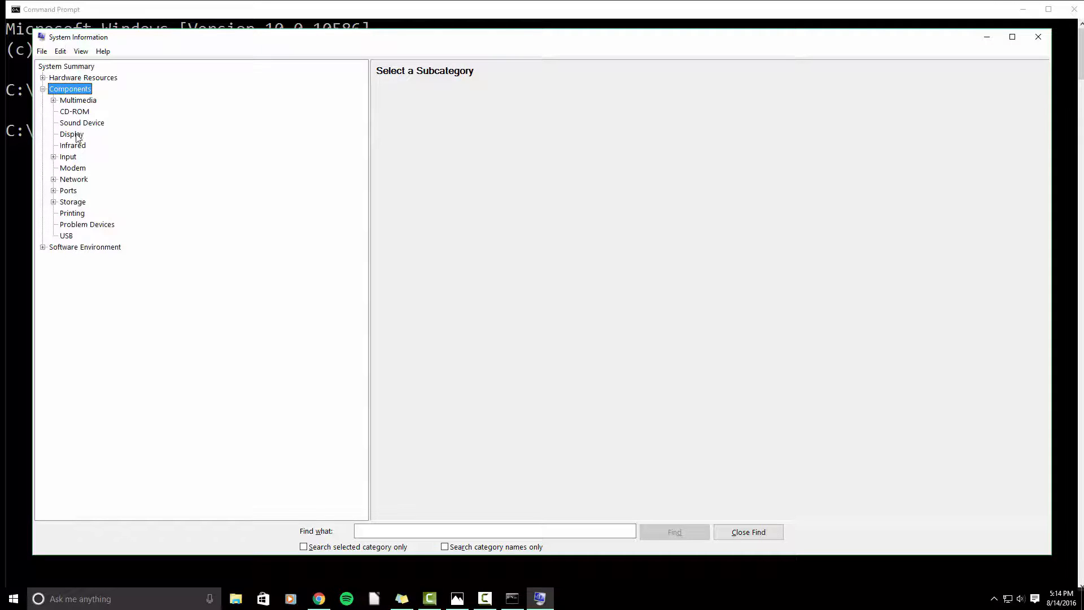
{"action": "left_click", "coordinate": [71, 134]}
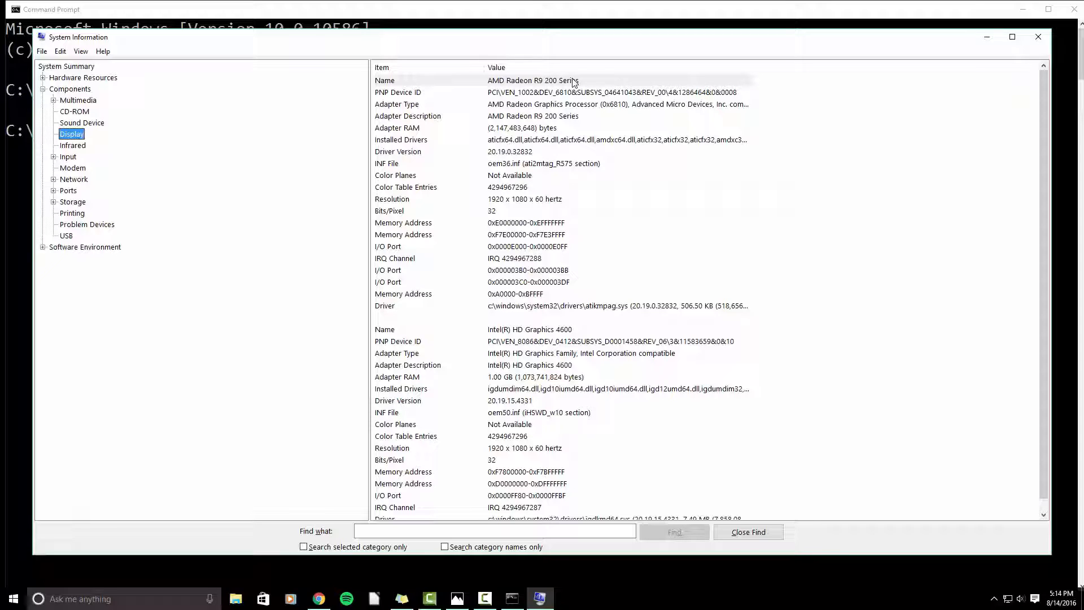
{"action": "mouse_move", "coordinate": [532, 151]}
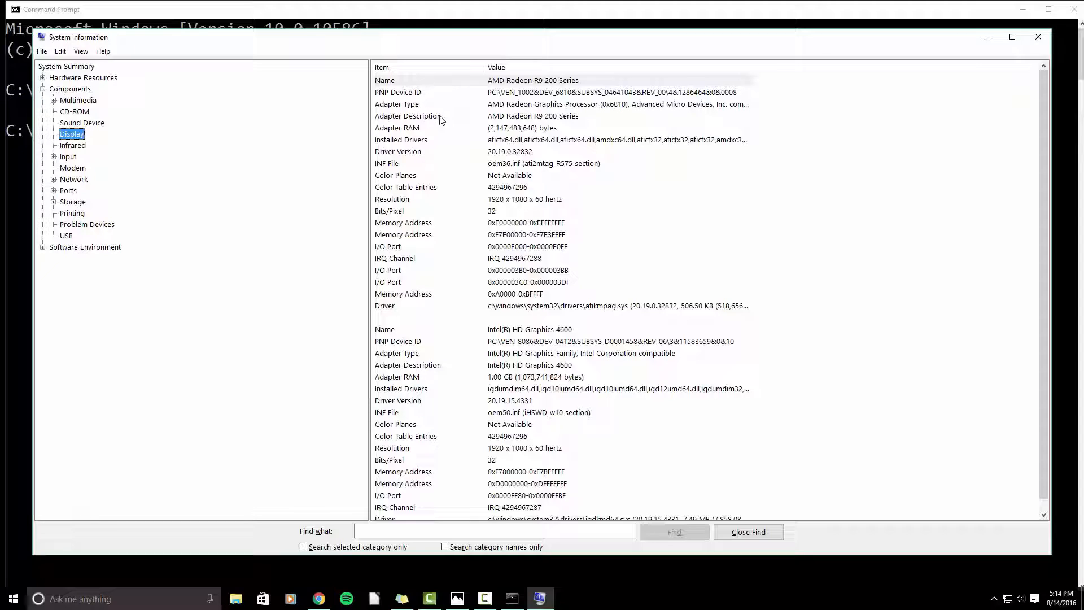
{"action": "mouse_move", "coordinate": [515, 84]}
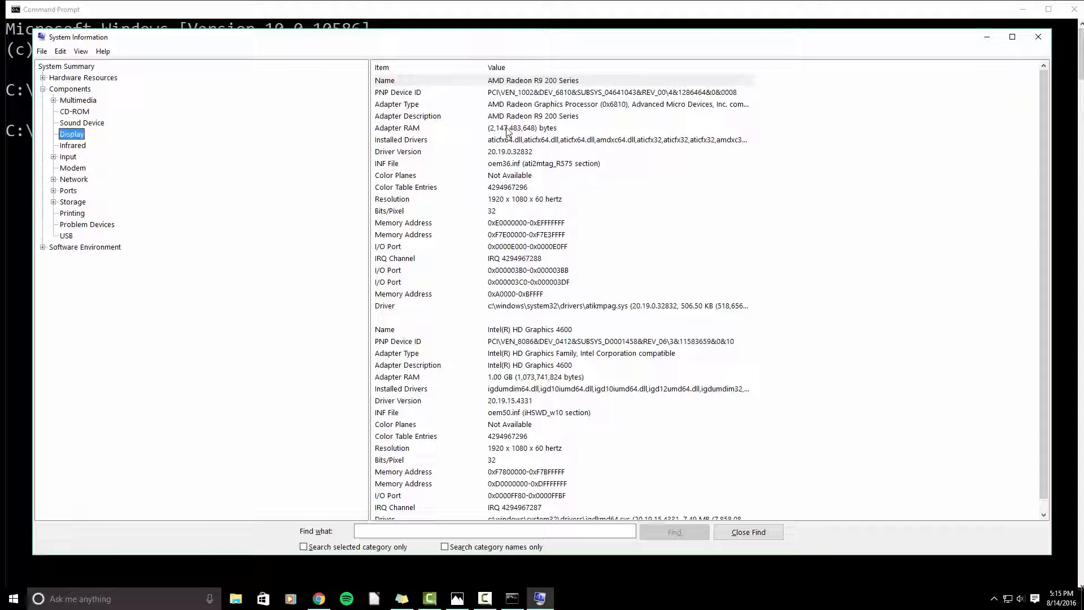
{"action": "mouse_move", "coordinate": [548, 307]}
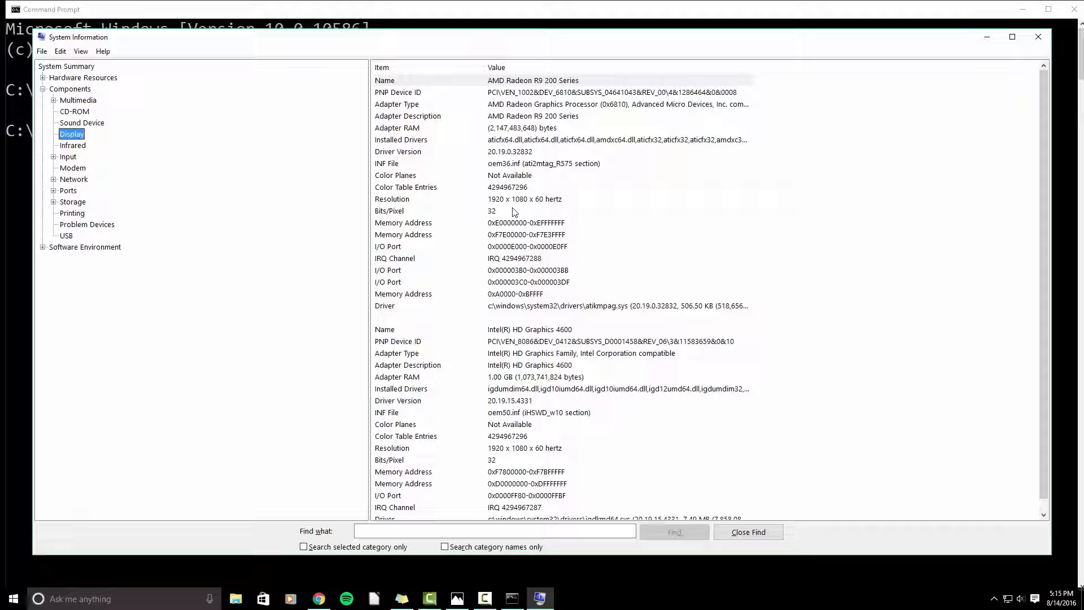
{"action": "mouse_move", "coordinate": [499, 214]}
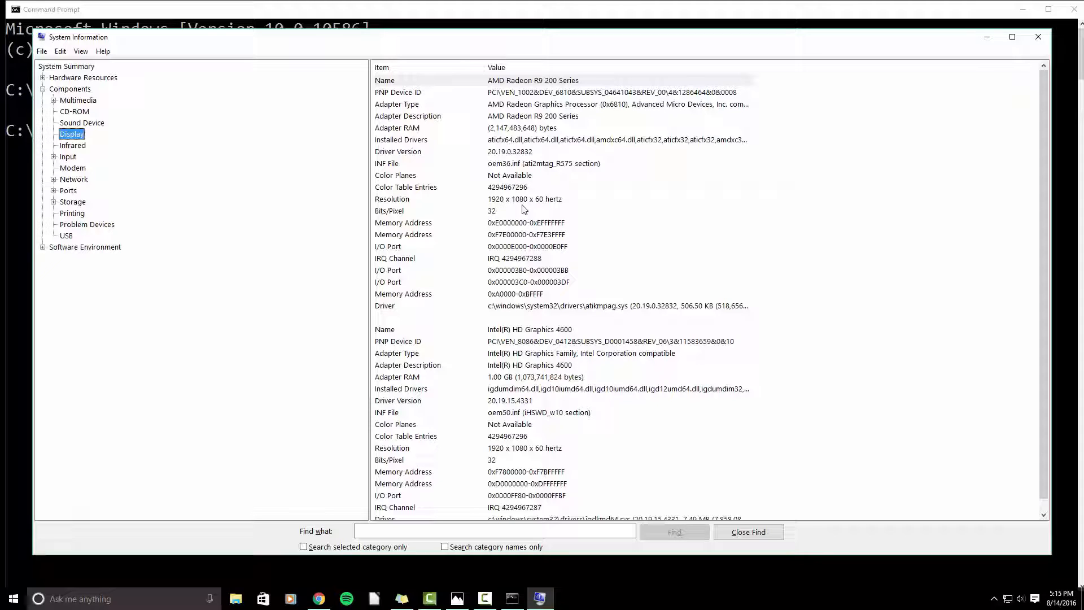
{"action": "mouse_move", "coordinate": [519, 209]}
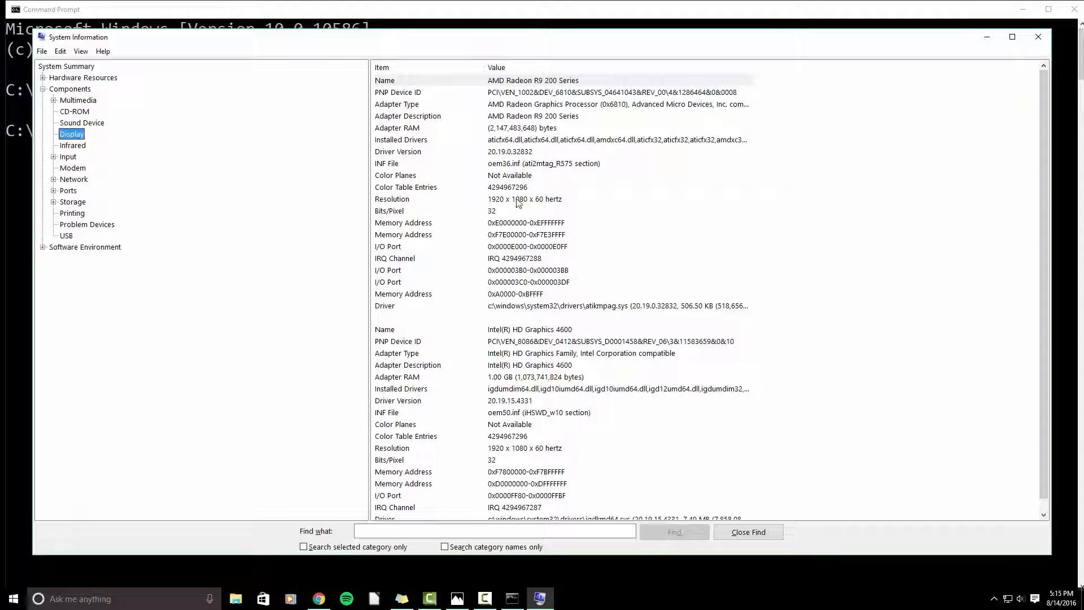
{"action": "mouse_move", "coordinate": [659, 102]}
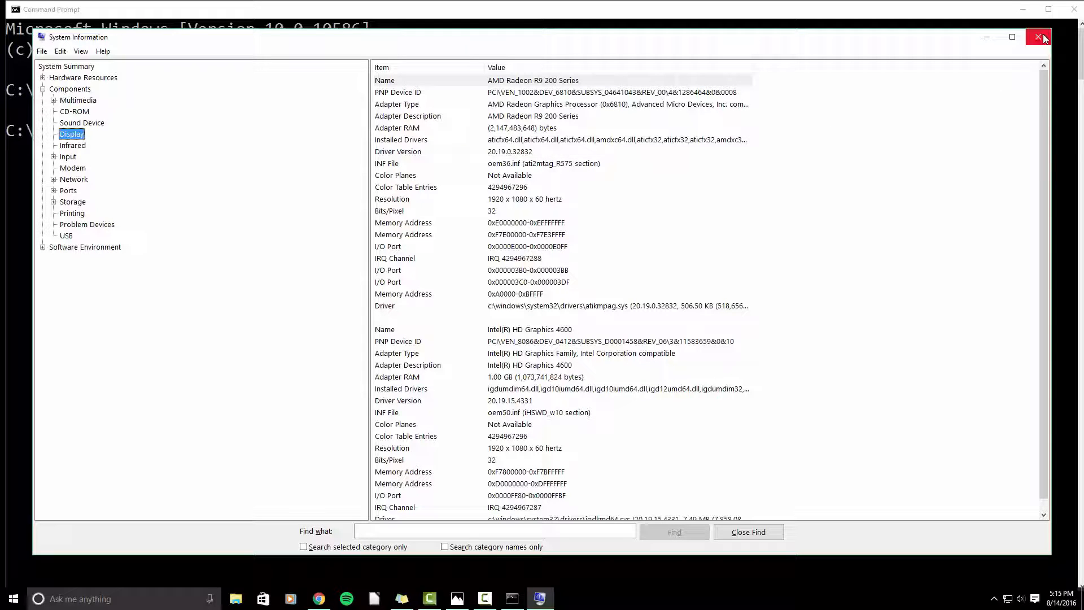
- Close System Information and return to Photos showing the IMG_0320 desk photo
{"action": "left_click", "coordinate": [1040, 37]}
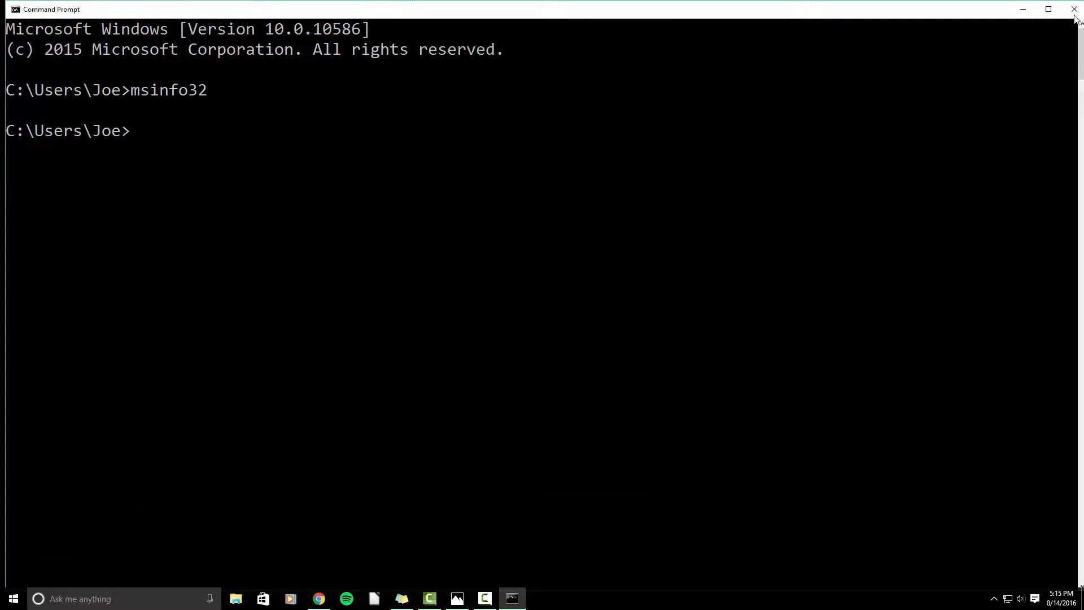
{"action": "left_click", "coordinate": [456, 598]}
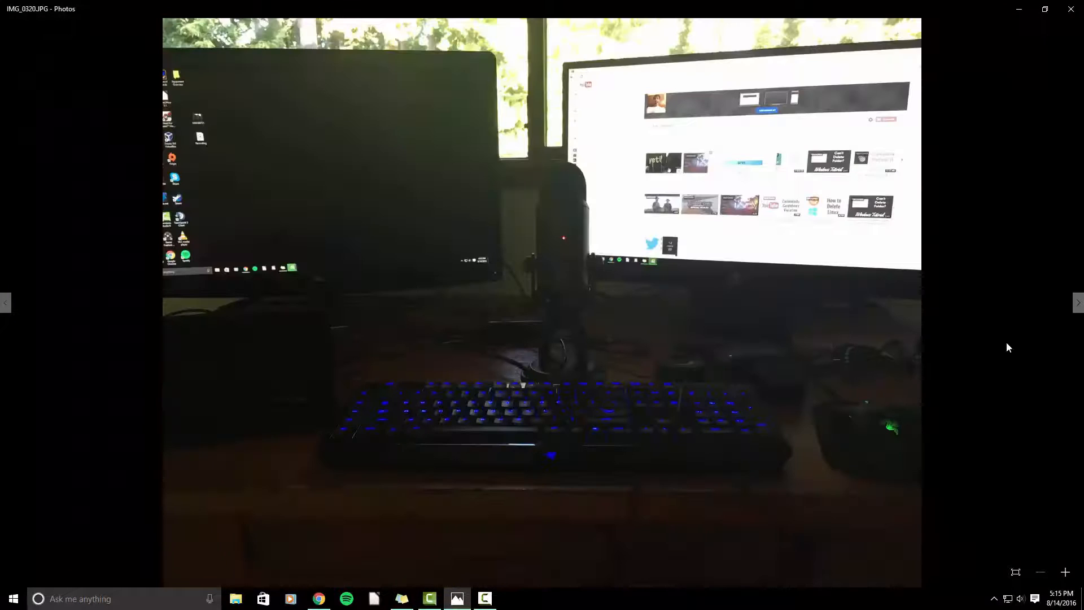
{"action": "mouse_move", "coordinate": [716, 165]}
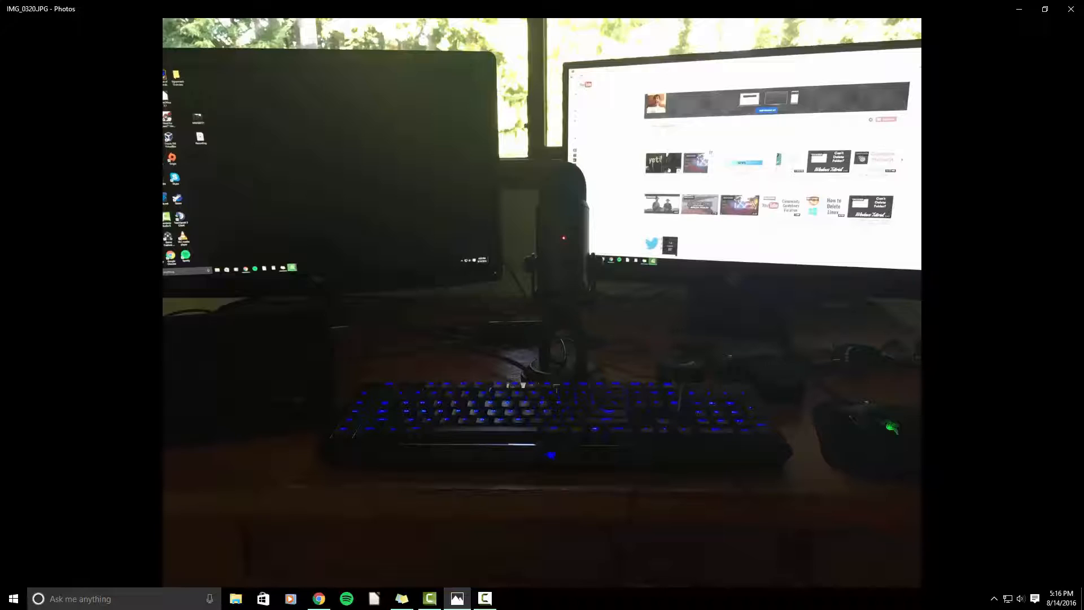
{"action": "mouse_move", "coordinate": [698, 200]}
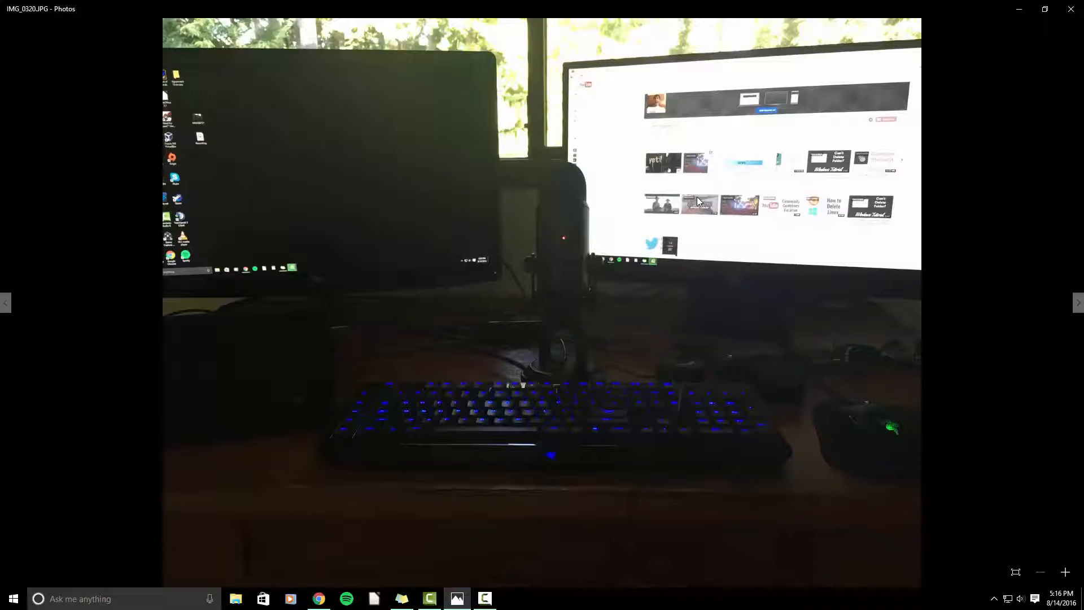
{"action": "mouse_move", "coordinate": [614, 247]}
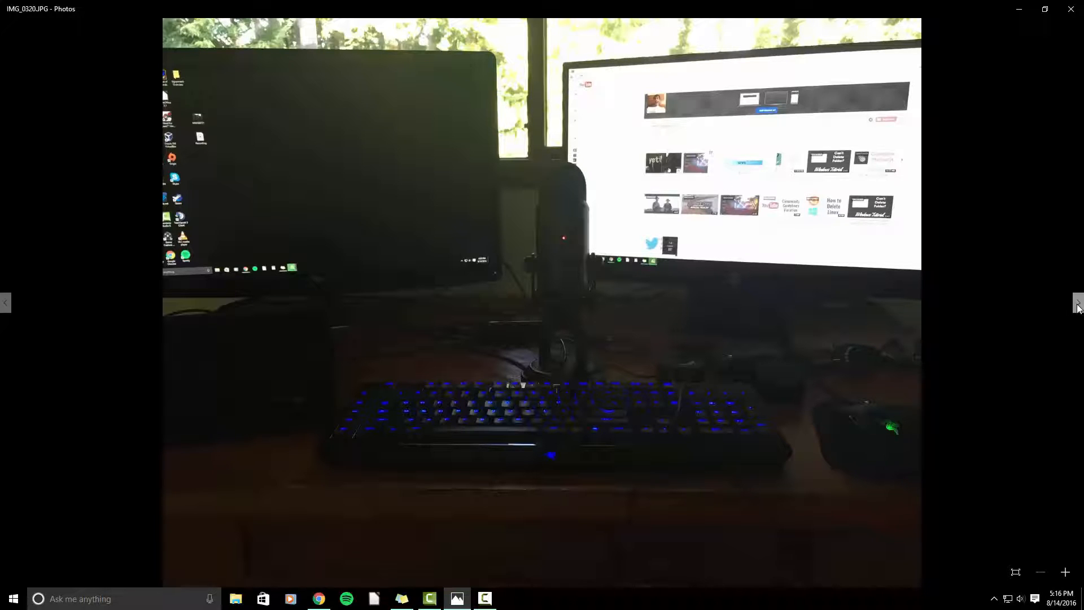
- Advance to IMG_0323, the keyboard, headset, microphone and mouse close-up
{"action": "left_click", "coordinate": [1077, 302]}
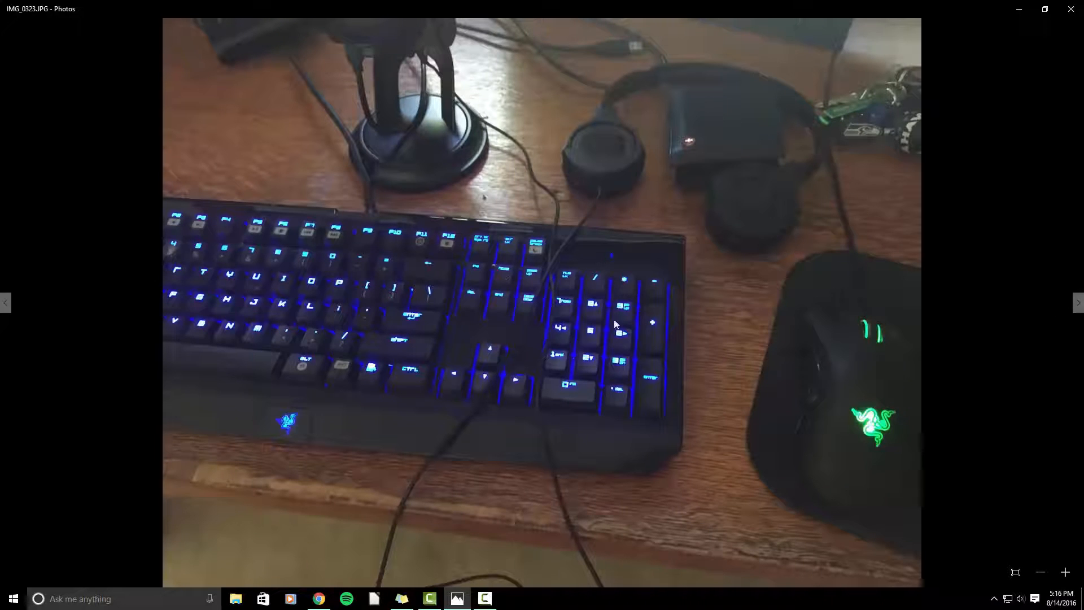
{"action": "mouse_move", "coordinate": [803, 349]}
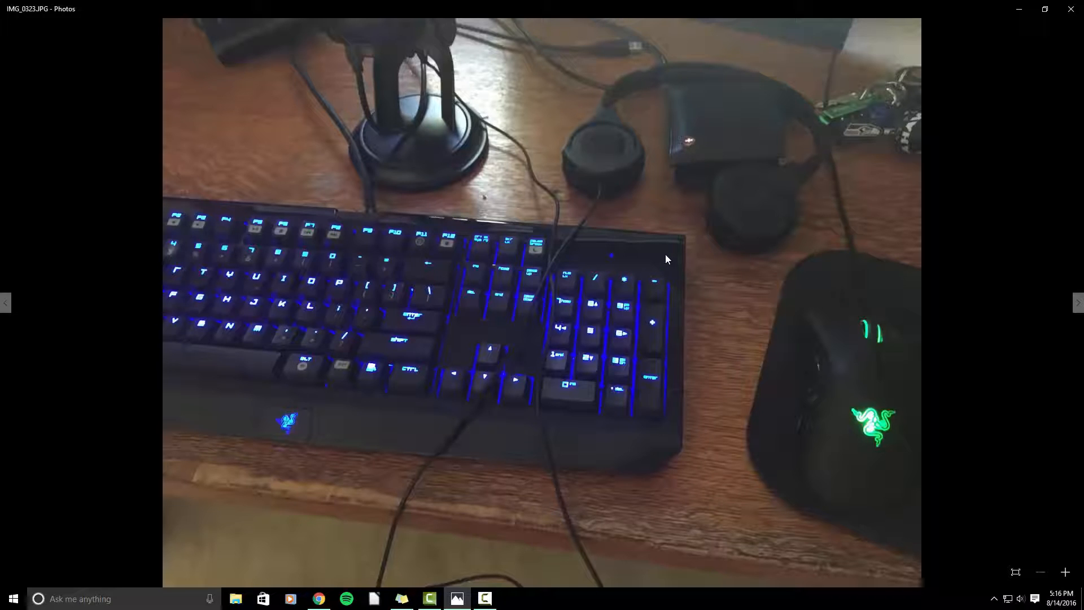
{"action": "mouse_move", "coordinate": [650, 258]}
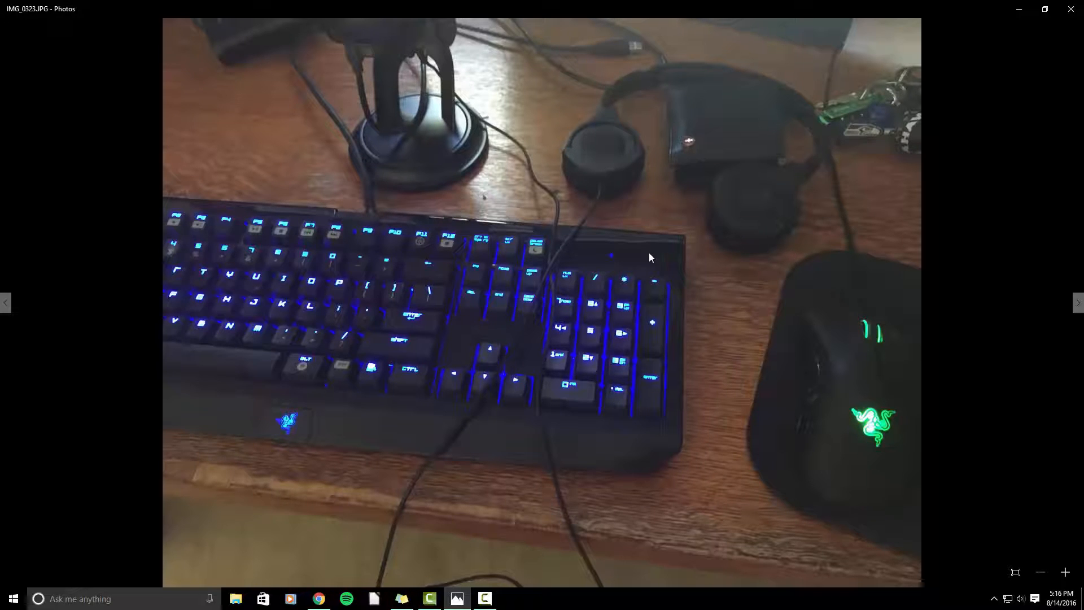
{"action": "mouse_move", "coordinate": [455, 234]}
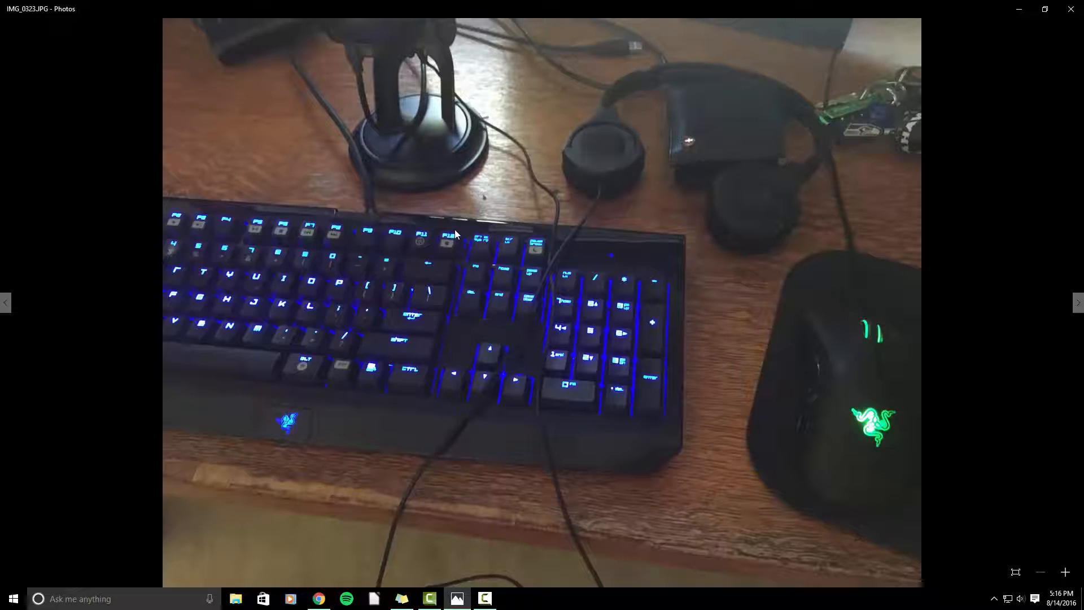
{"action": "mouse_move", "coordinate": [494, 132]}
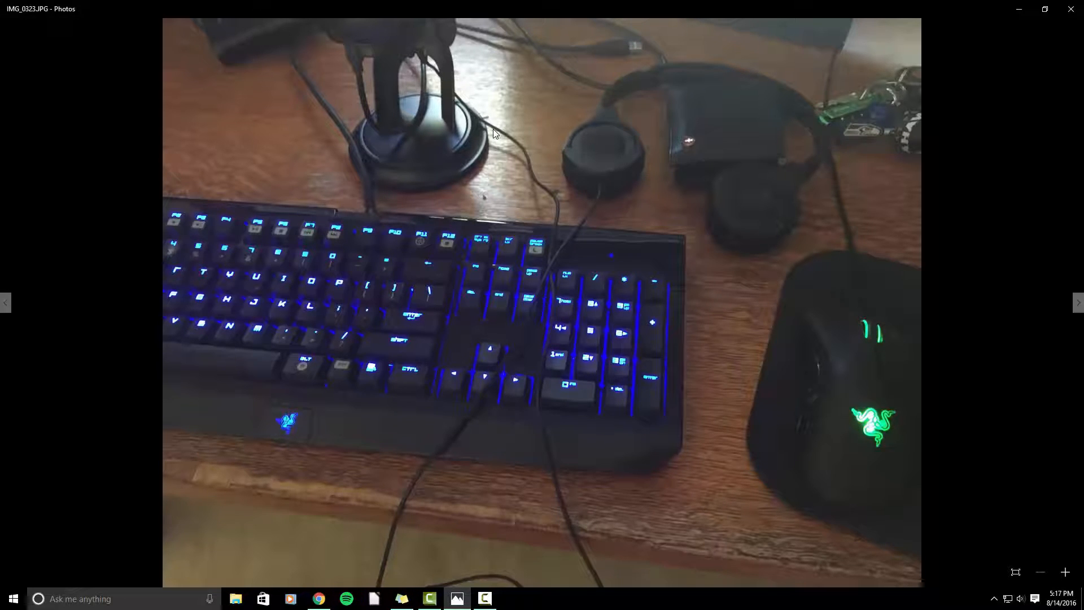
{"action": "mouse_move", "coordinate": [391, 90]}
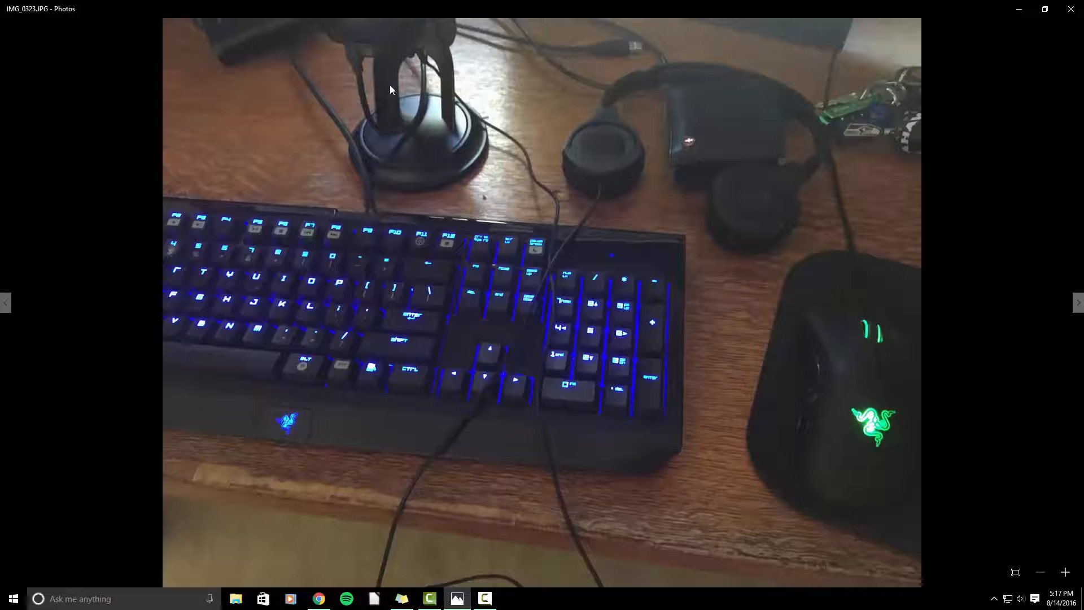
- Move to IMG_0321, the laptop showing its harbor lock screen
{"action": "left_click", "coordinate": [6, 302]}
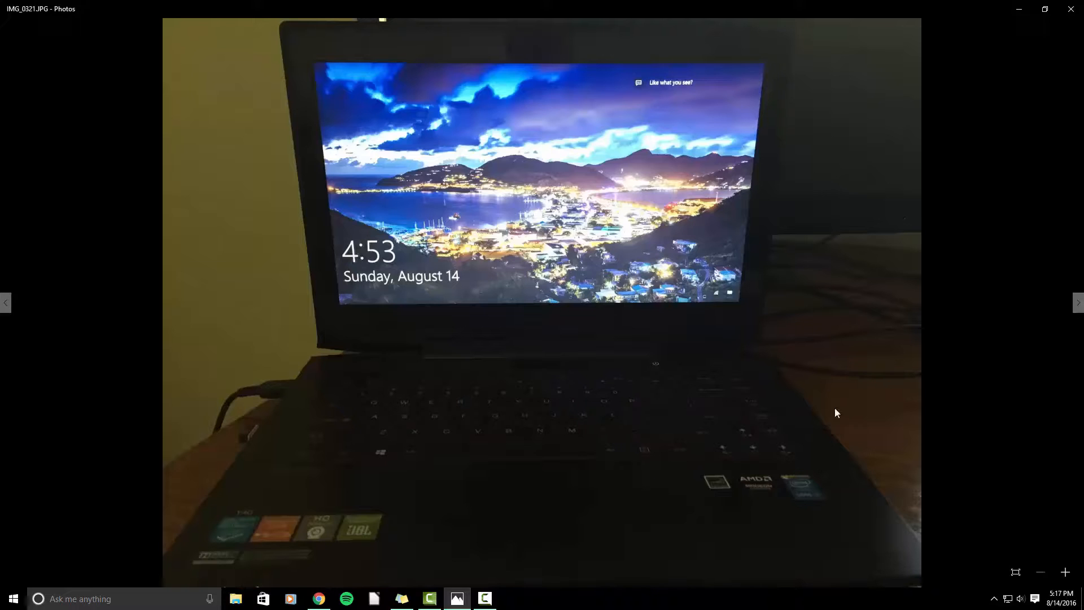
{"action": "mouse_move", "coordinate": [628, 306]}
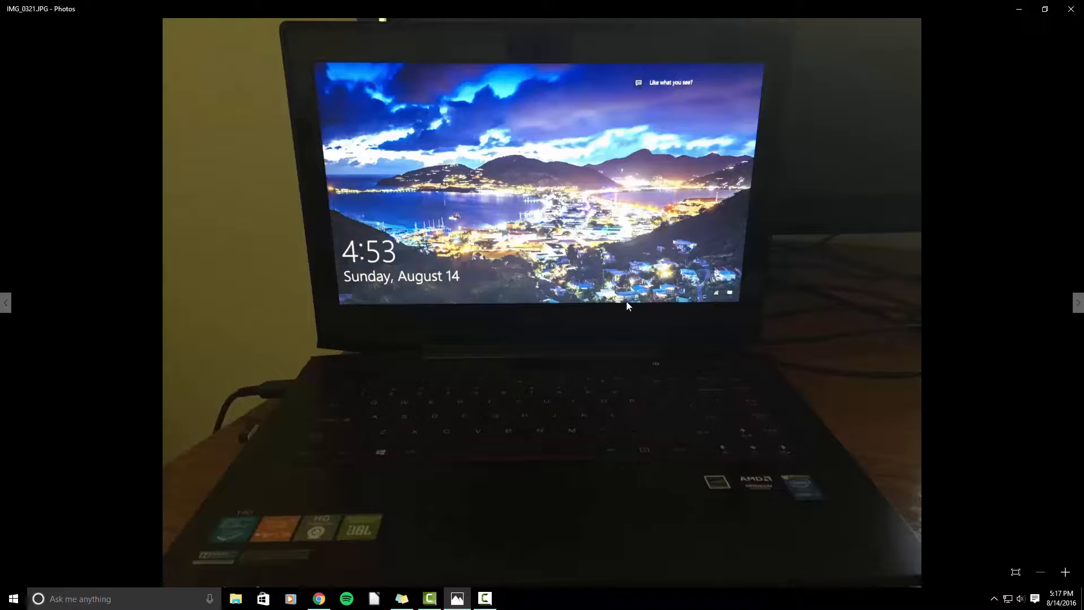
{"action": "mouse_move", "coordinate": [541, 54]}
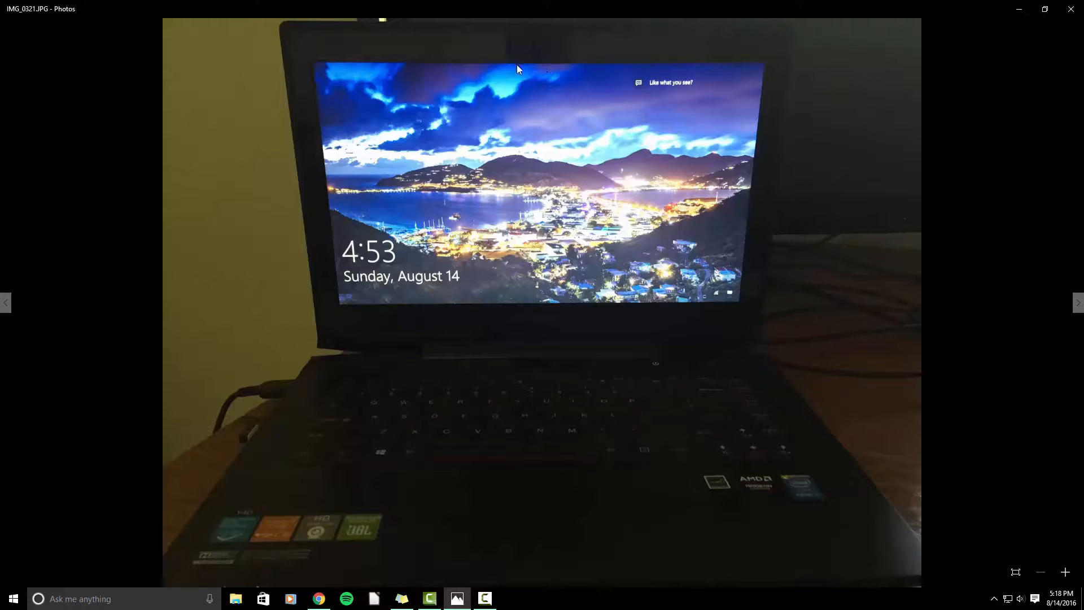
{"action": "mouse_move", "coordinate": [585, 244]}
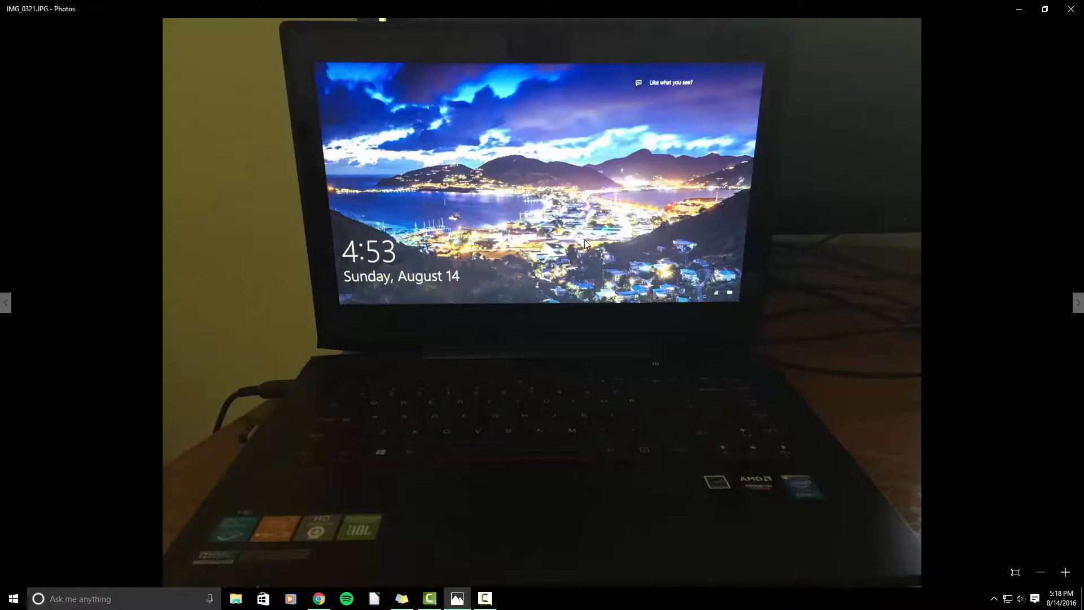
{"action": "mouse_move", "coordinate": [418, 298]}
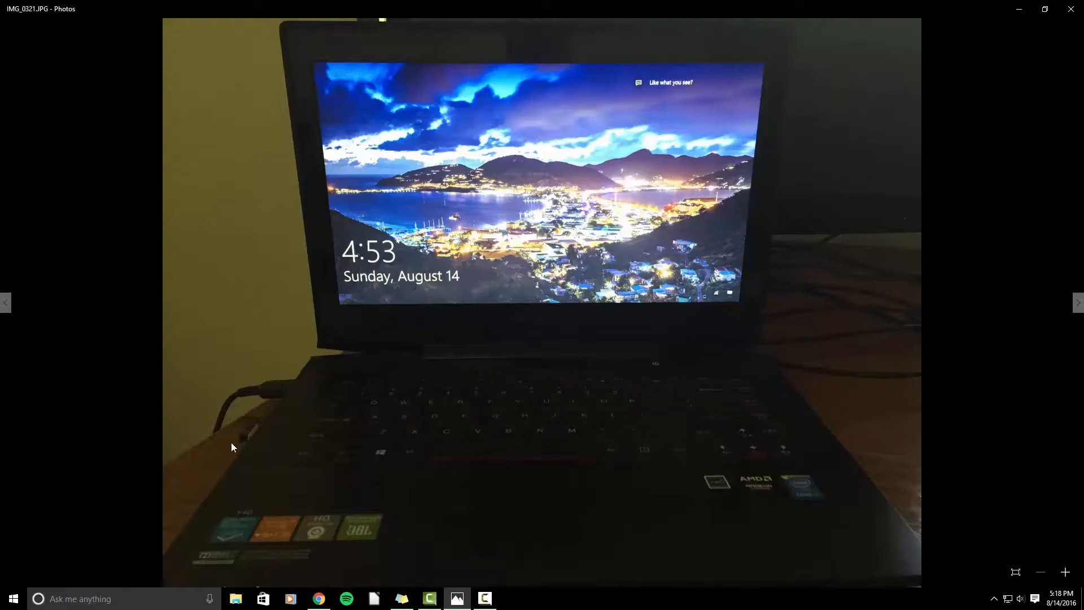
{"action": "mouse_move", "coordinate": [191, 422]}
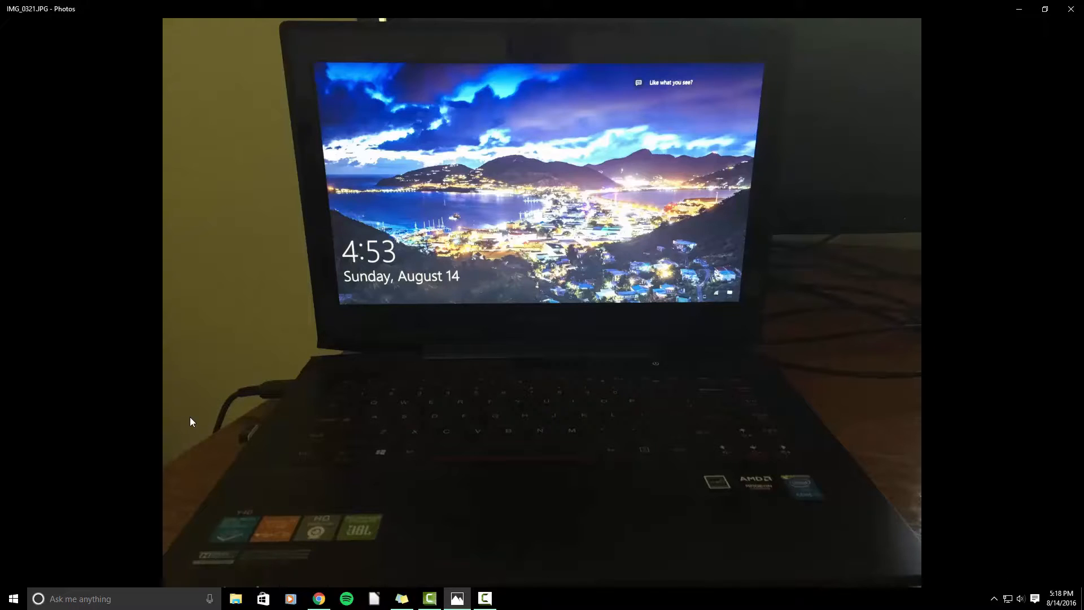
{"action": "mouse_move", "coordinate": [477, 390]}
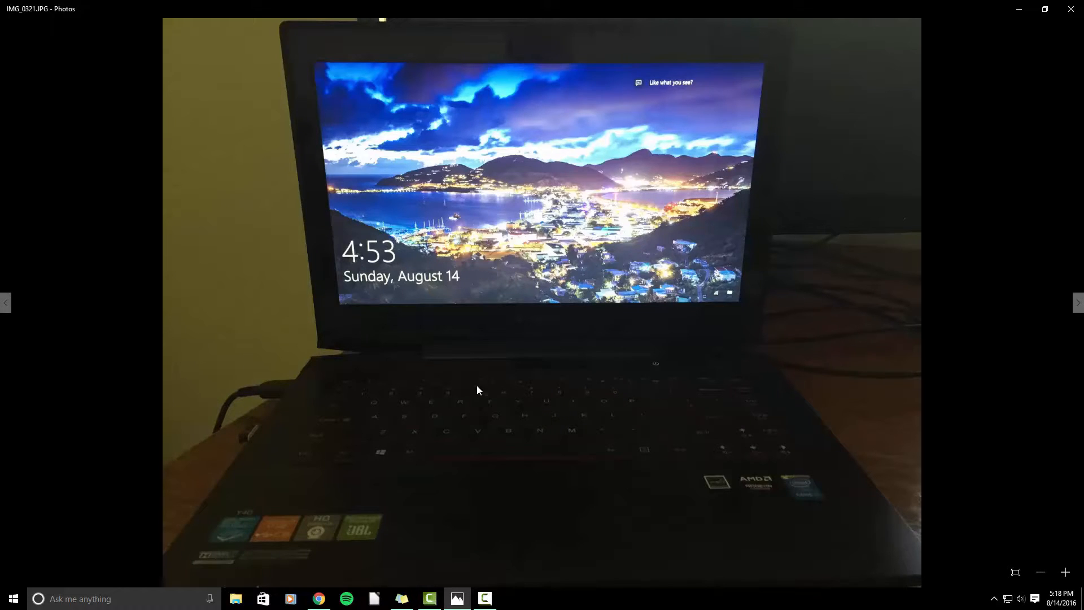
{"action": "mouse_move", "coordinate": [1010, 310]}
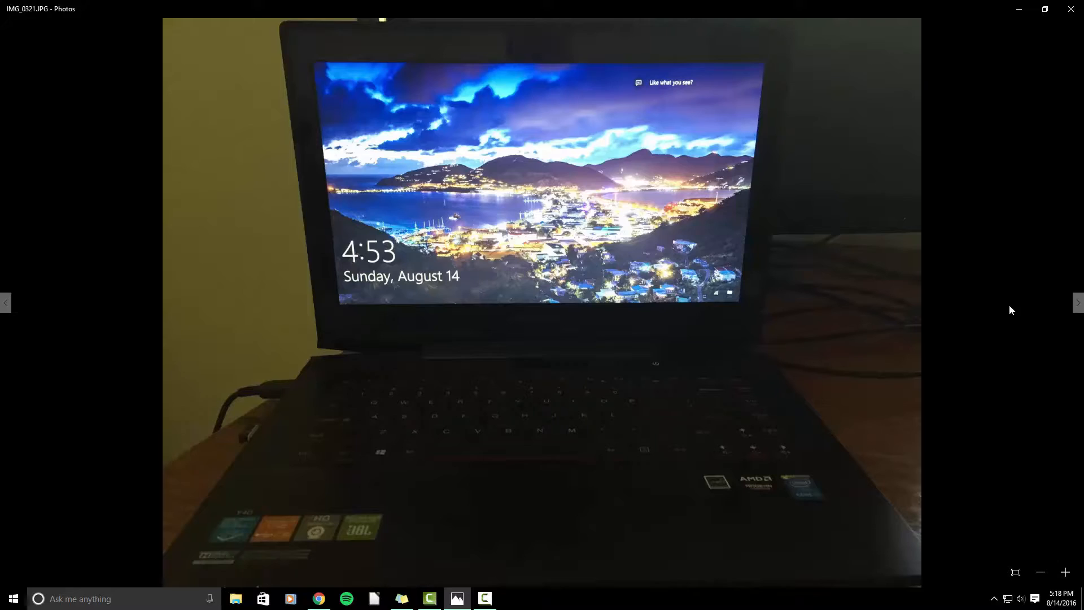
{"action": "mouse_move", "coordinate": [874, 323]}
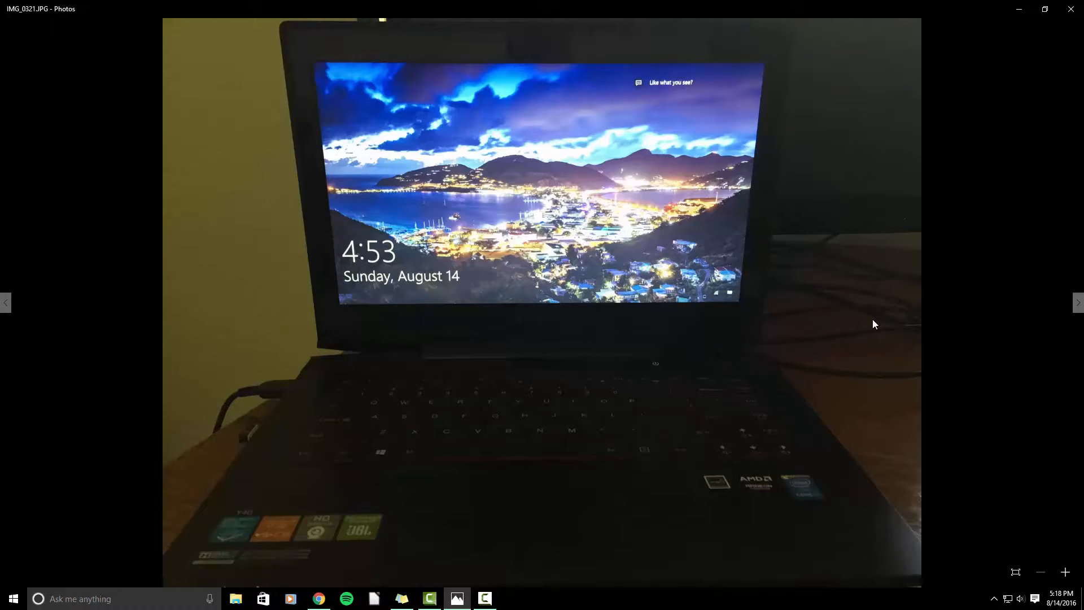
{"action": "mouse_move", "coordinate": [1048, 314]}
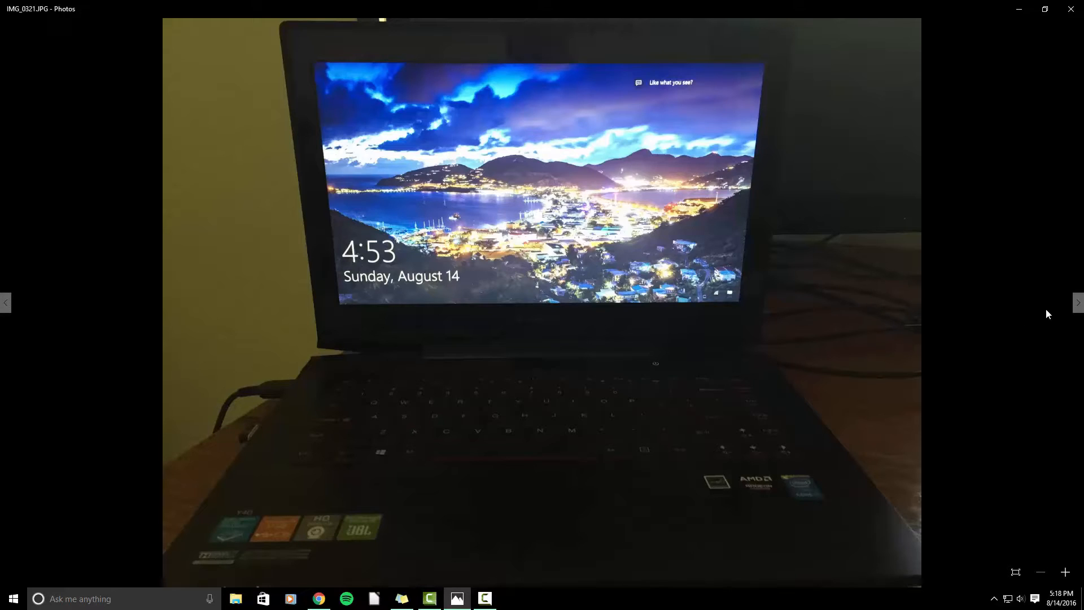
- Advance to IMG_0322, the Elgato Game Capture HD close-up
{"action": "left_click", "coordinate": [1076, 302]}
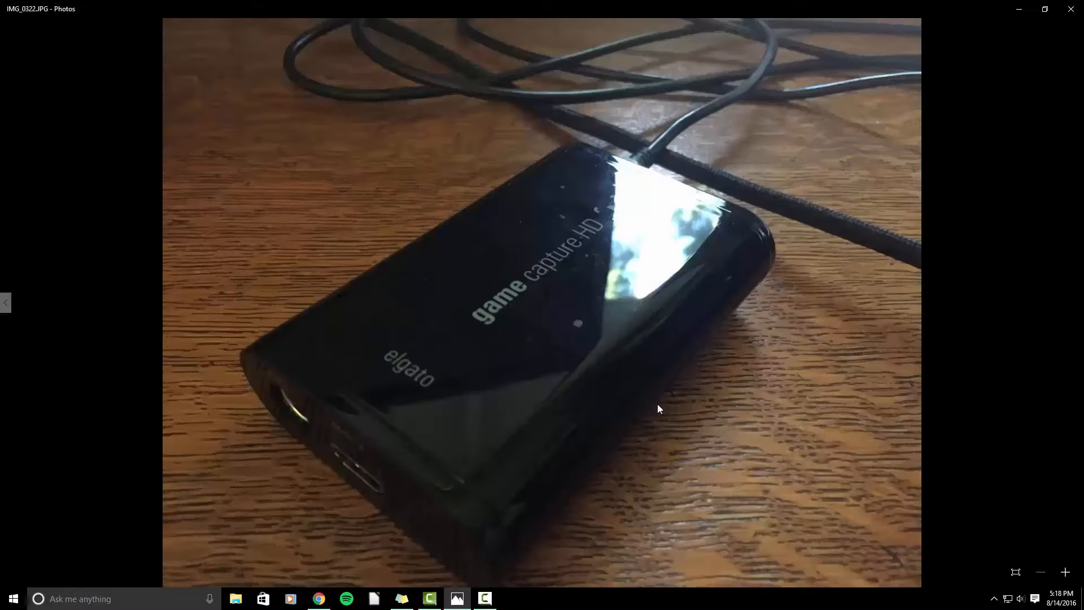
{"action": "mouse_move", "coordinate": [564, 316]}
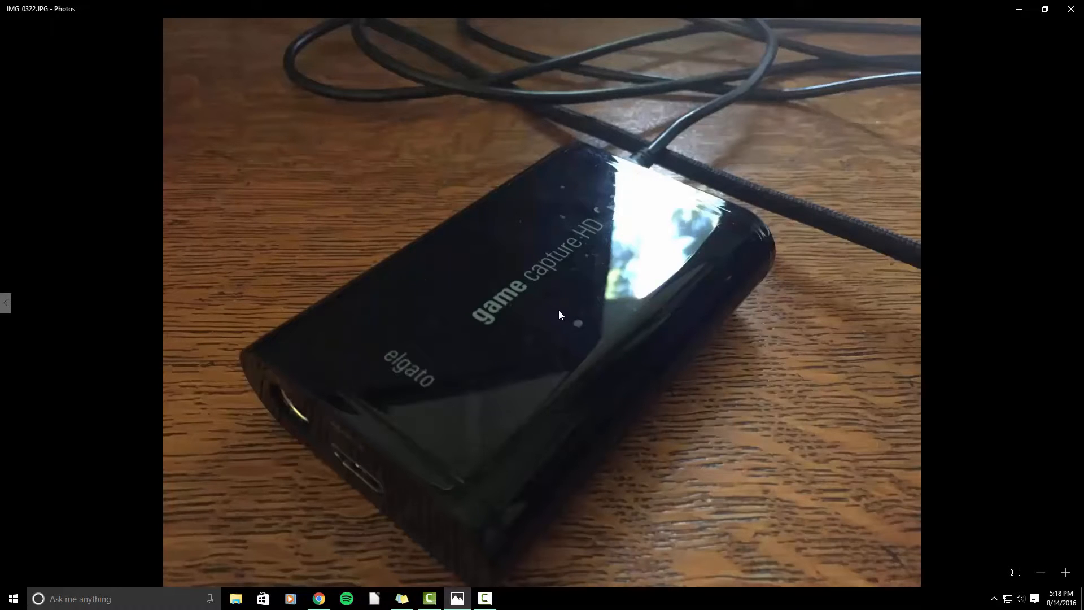
{"action": "mouse_move", "coordinate": [570, 325]}
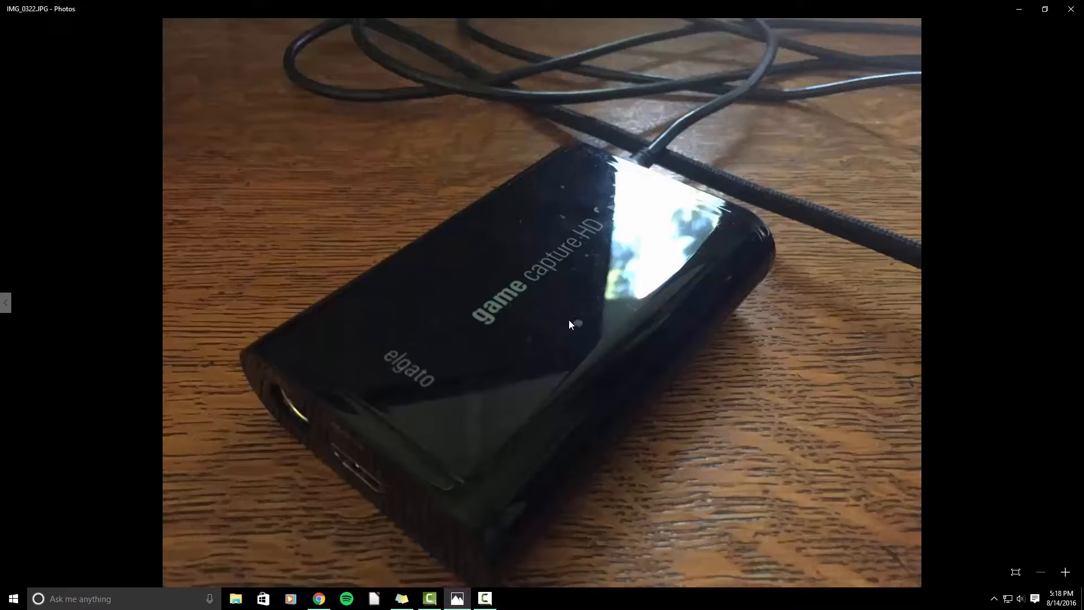
{"action": "mouse_move", "coordinate": [569, 332]}
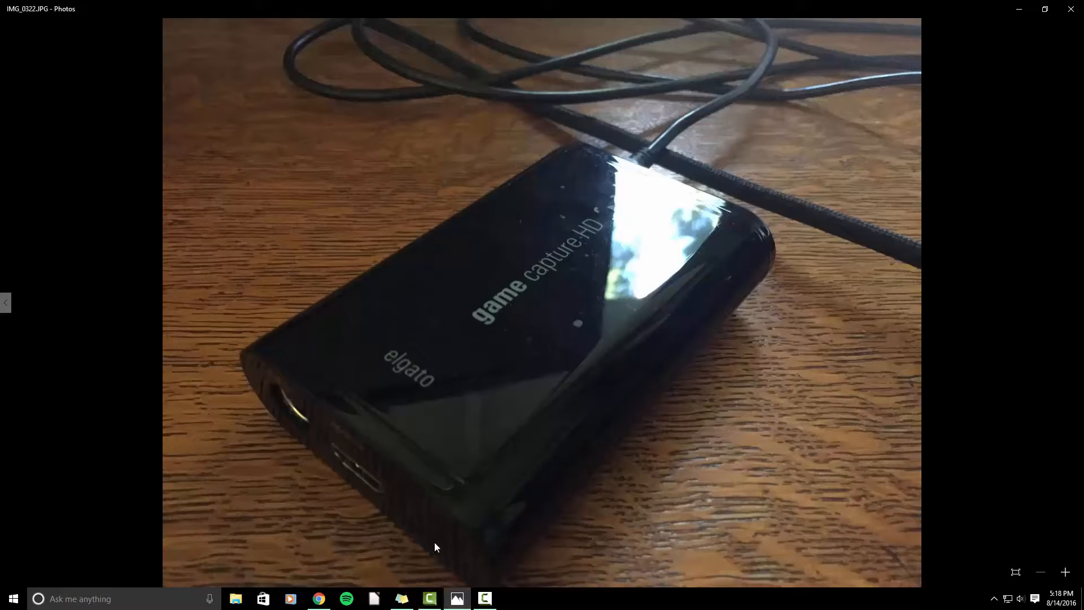
{"action": "mouse_move", "coordinate": [850, 372]}
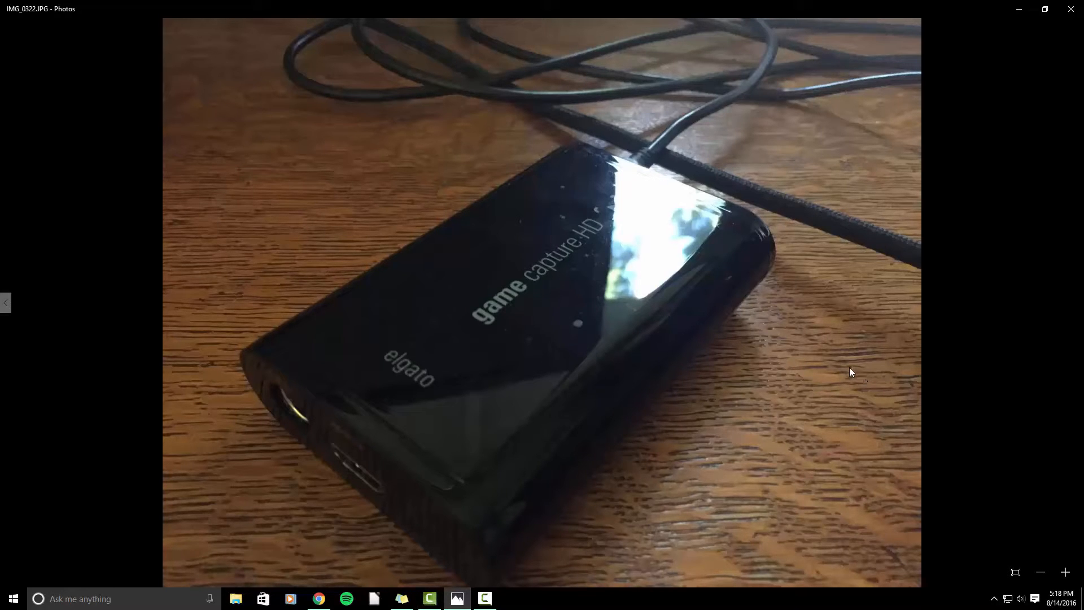